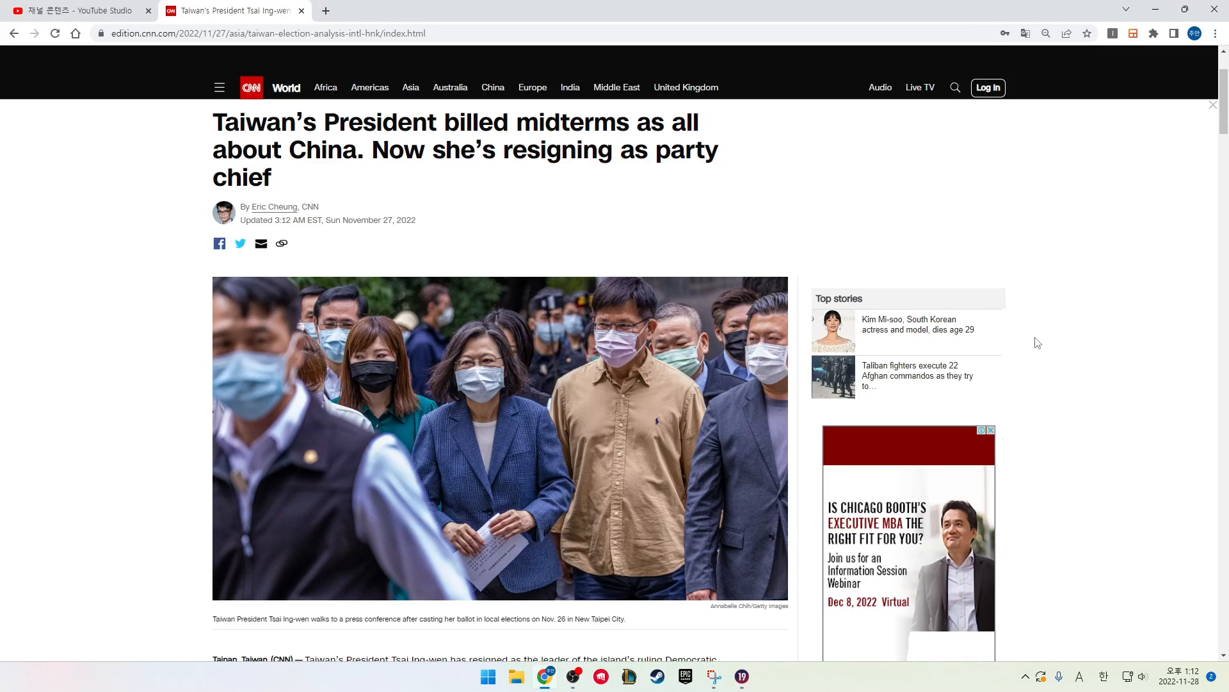
{"action": "mouse_move", "coordinate": [1102, 347]}
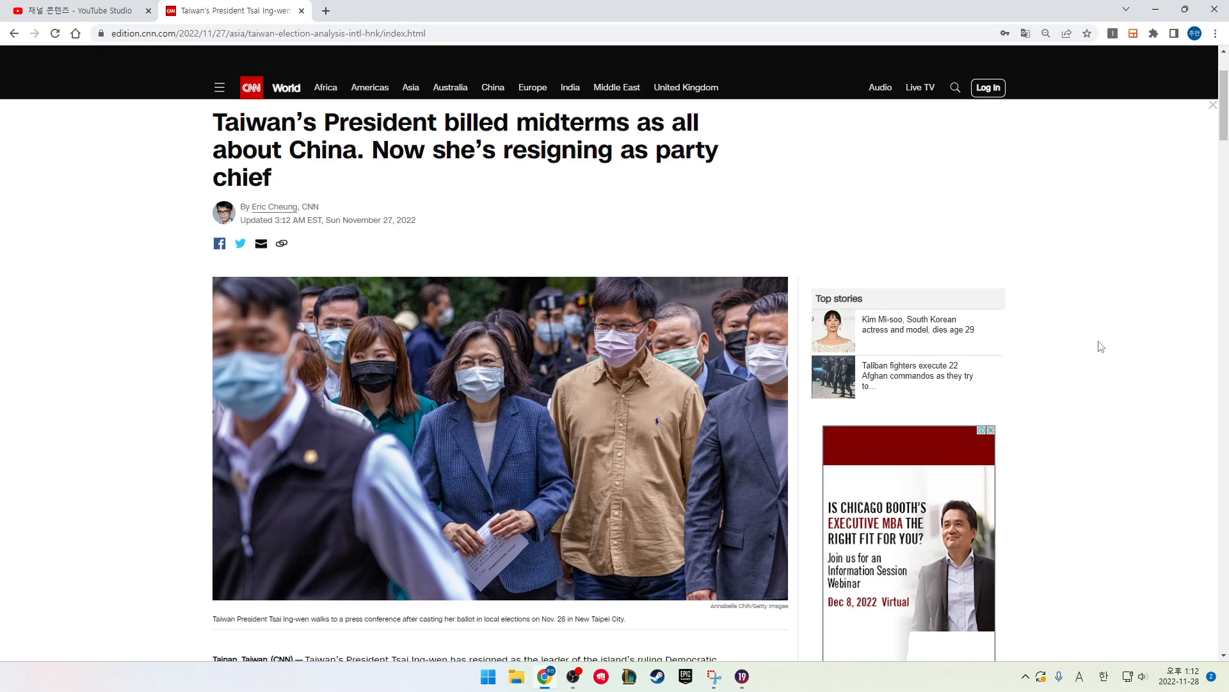
Scroll past the lead photo to the article's opening paragraphs on Tsai's resignation
{"action": "scroll", "scroll_direction": "down", "scroll_amount": 3}
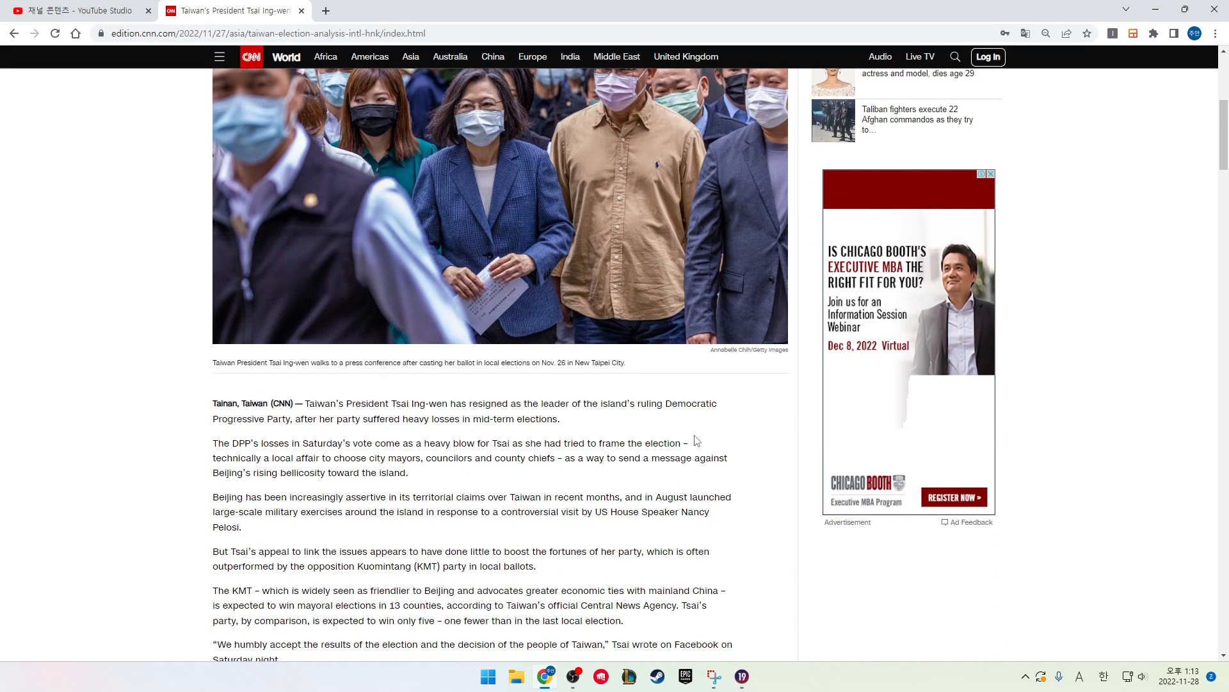
{"action": "scroll", "scroll_direction": "down", "scroll_amount": 3}
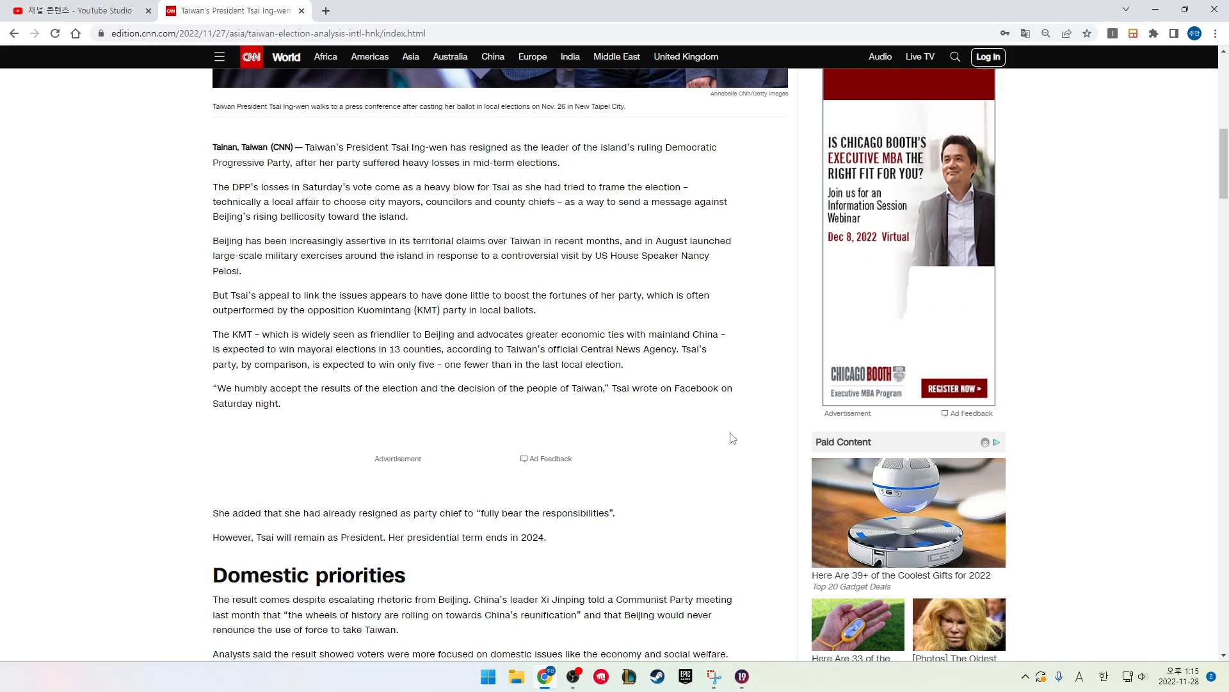
Dismiss the 'Meanwhile in China' sign-up box and bring the 'KMT: Friendlier to Beijing' section into view
{"action": "scroll", "scroll_direction": "down", "scroll_amount": 3}
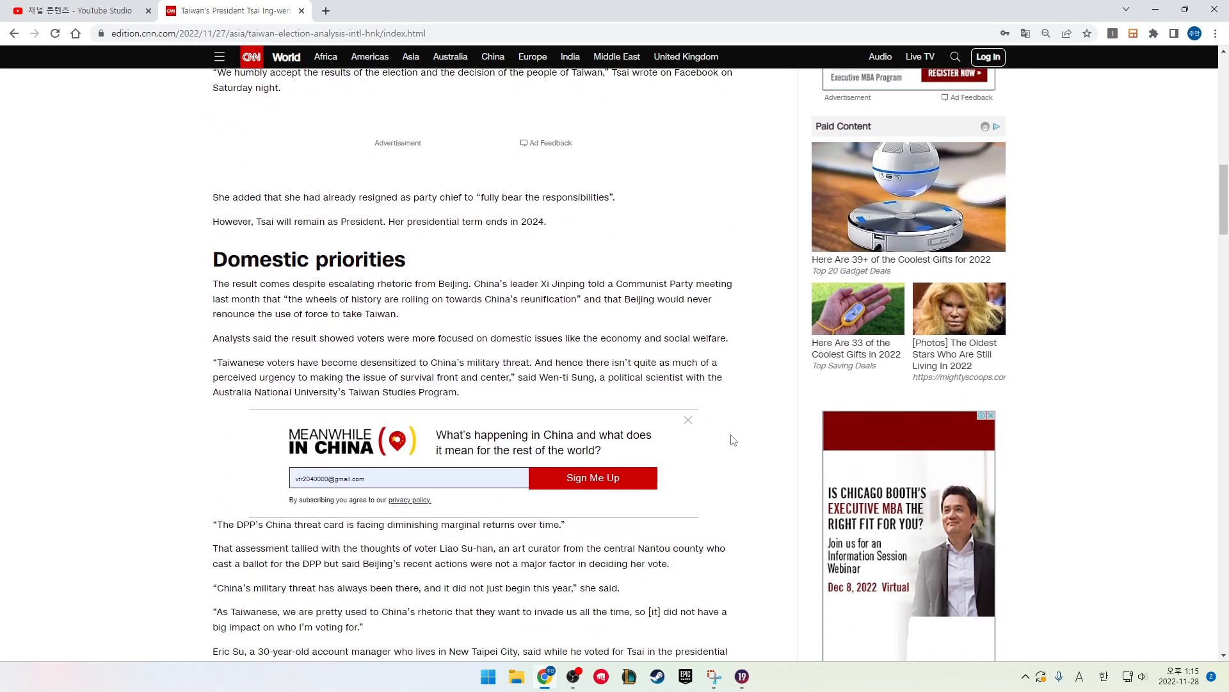
{"action": "scroll", "scroll_direction": "down", "scroll_amount": 3}
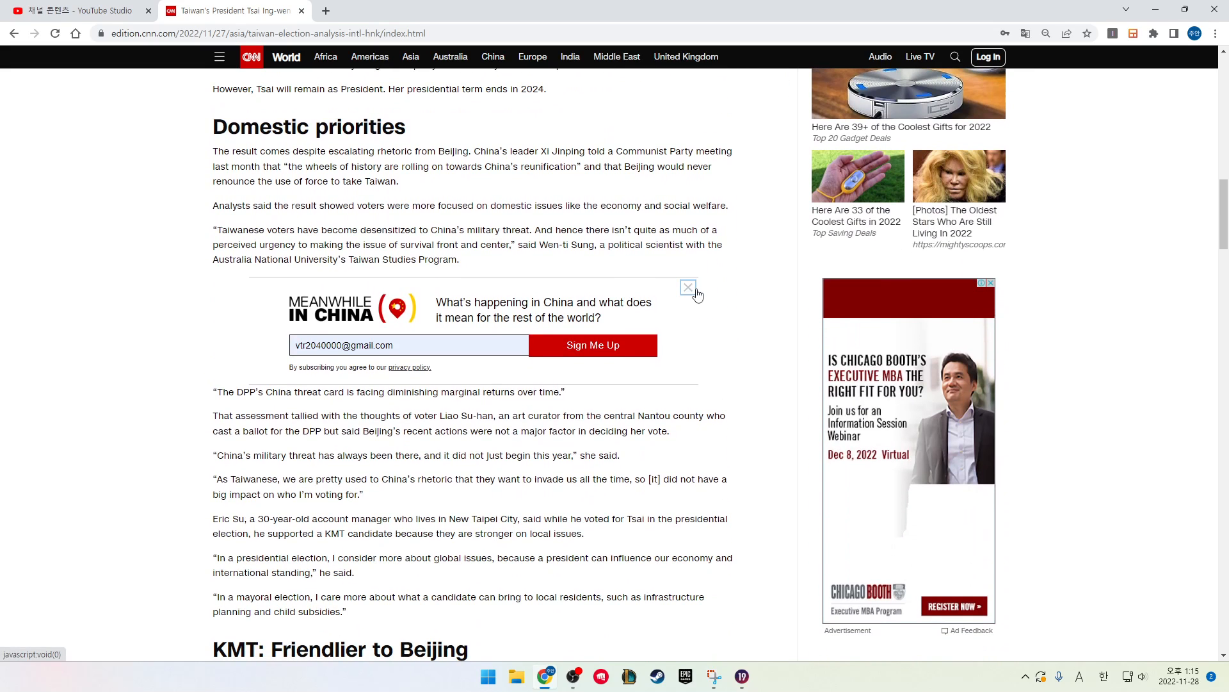
{"action": "left_click", "coordinate": [688, 286]}
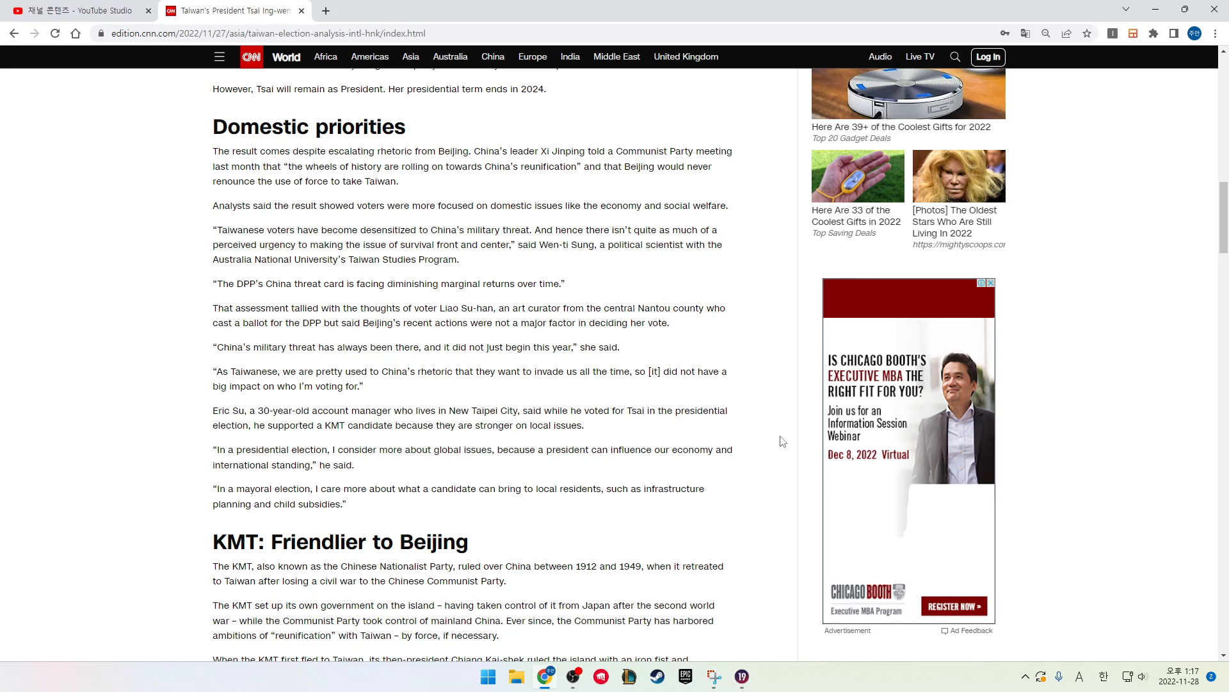
{"action": "scroll", "scroll_direction": "down", "scroll_amount": 3}
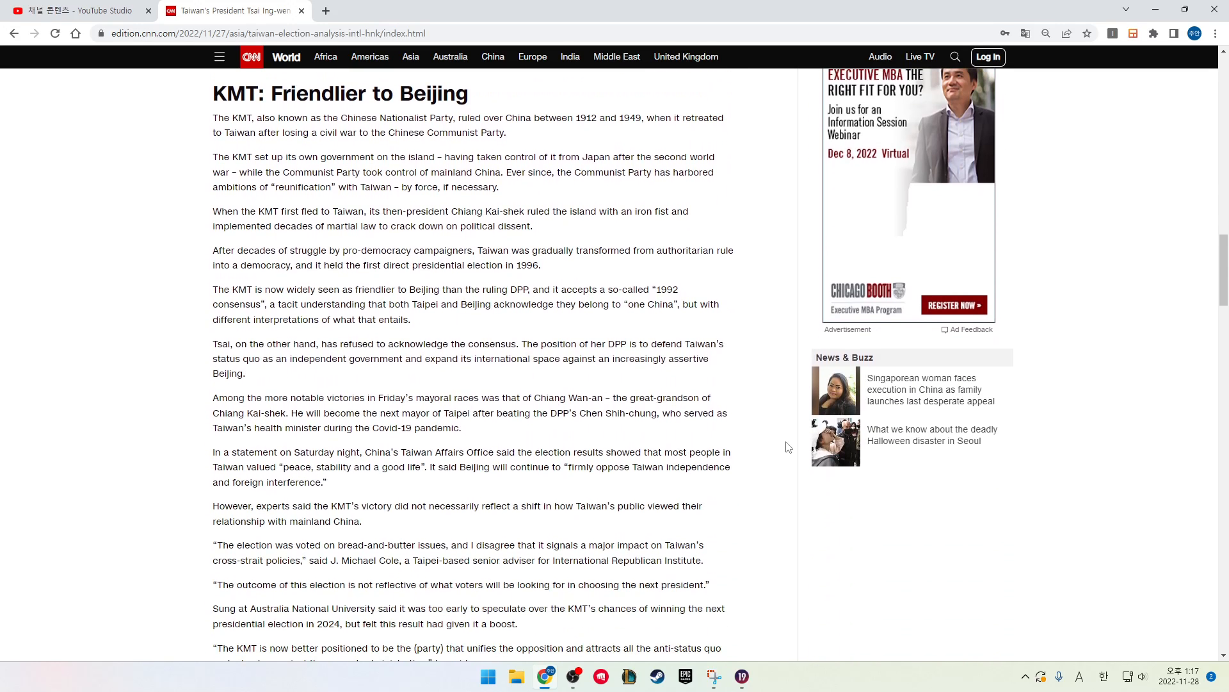